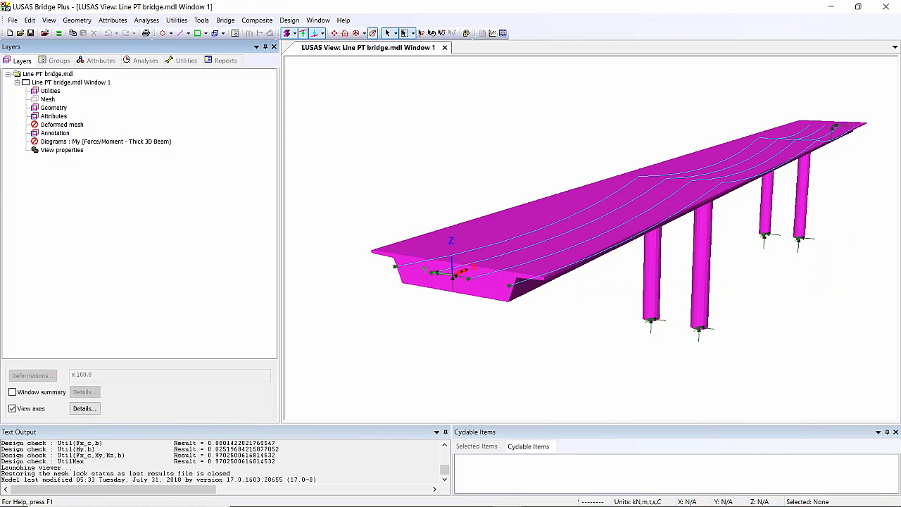
mouse_move(532, 267)
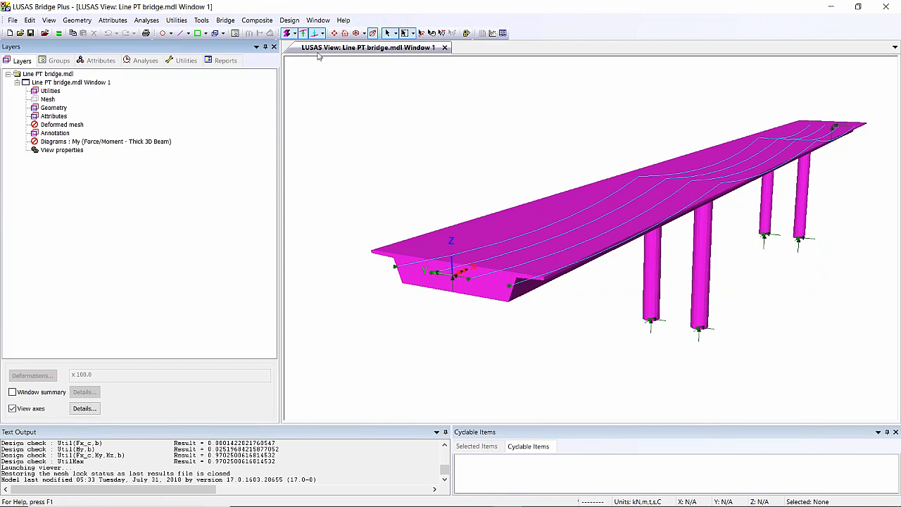
mouse_move(287, 34)
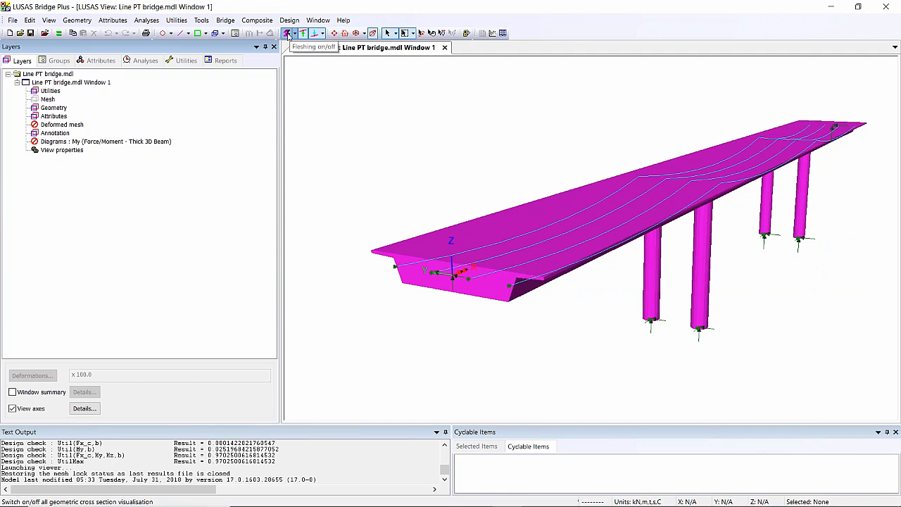
Clear the current line selection, toggling the cross-section visualisation off and back on.
click(287, 34)
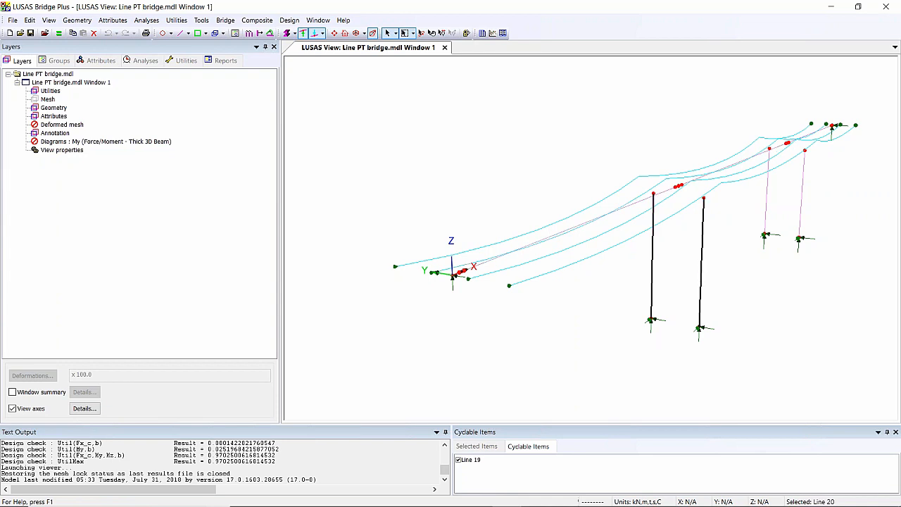
click(655, 191)
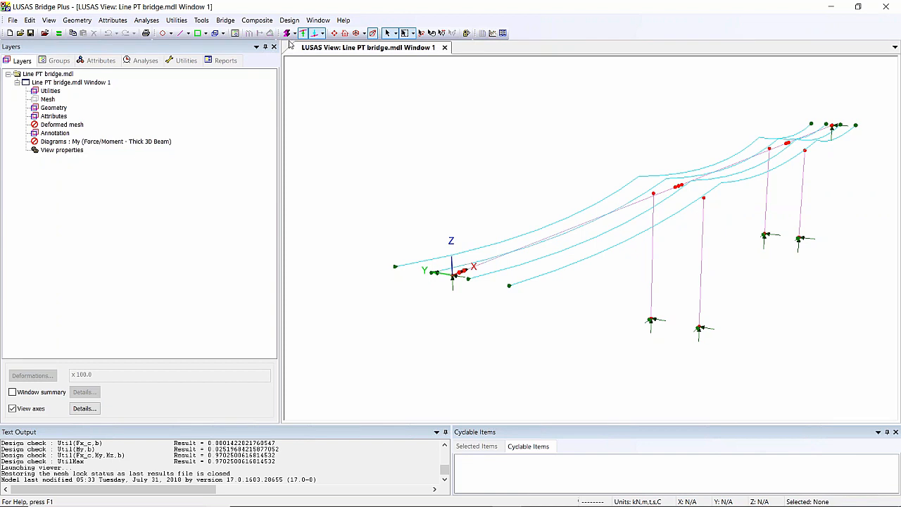
click(289, 33)
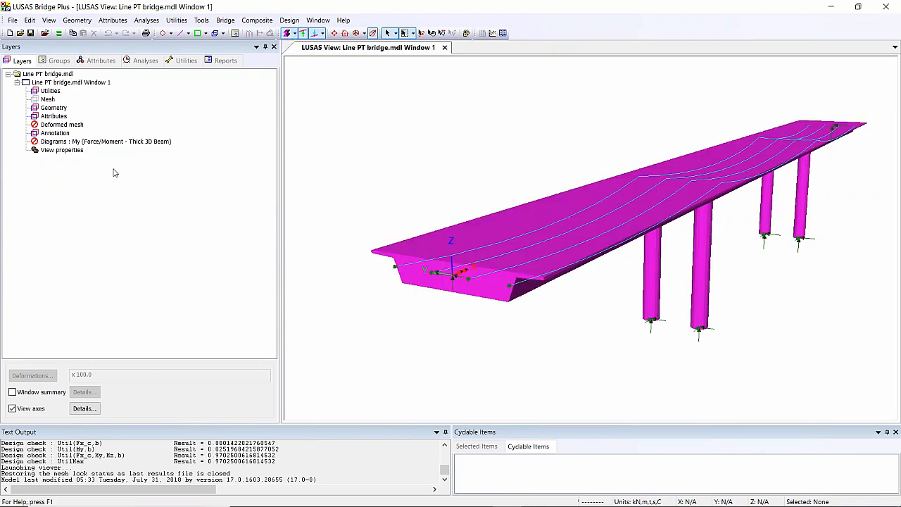
Select the members carrying the Geom2 section, limited to assignments made in Analysis 1.
click(100, 59)
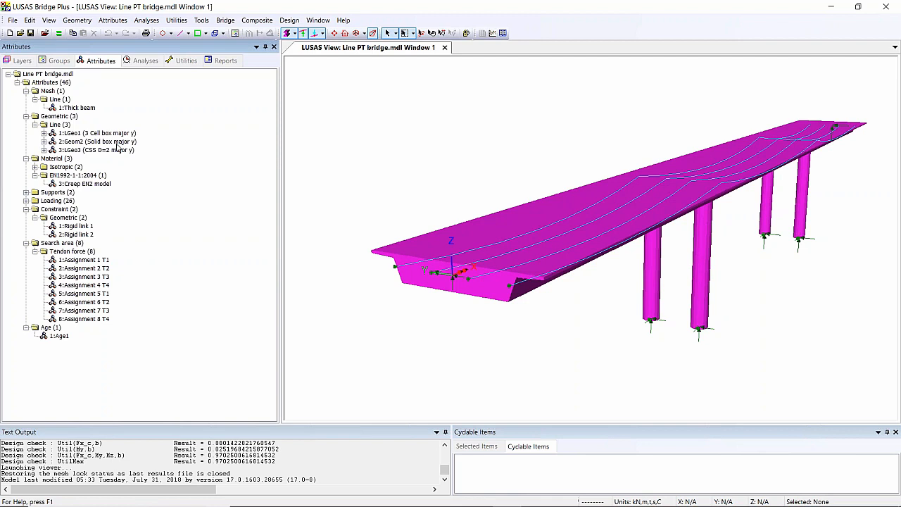
right_click(96, 141)
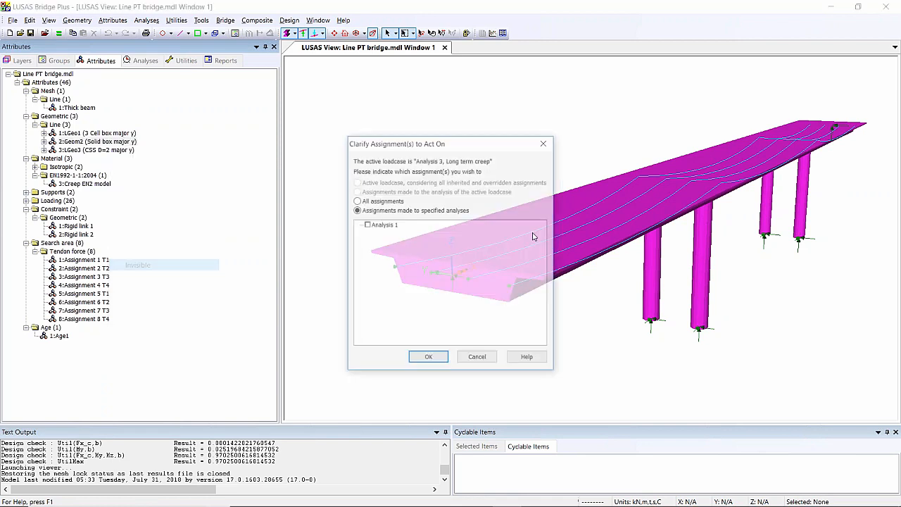
click(366, 225)
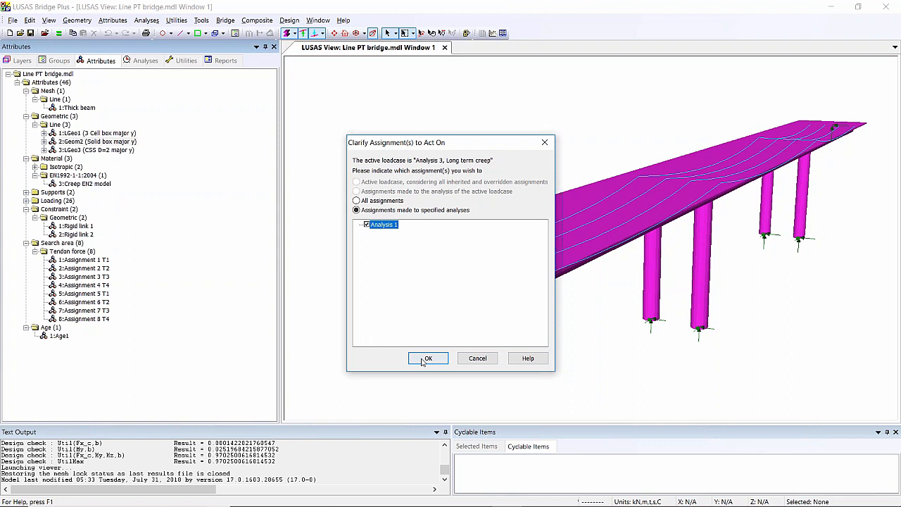
click(428, 359)
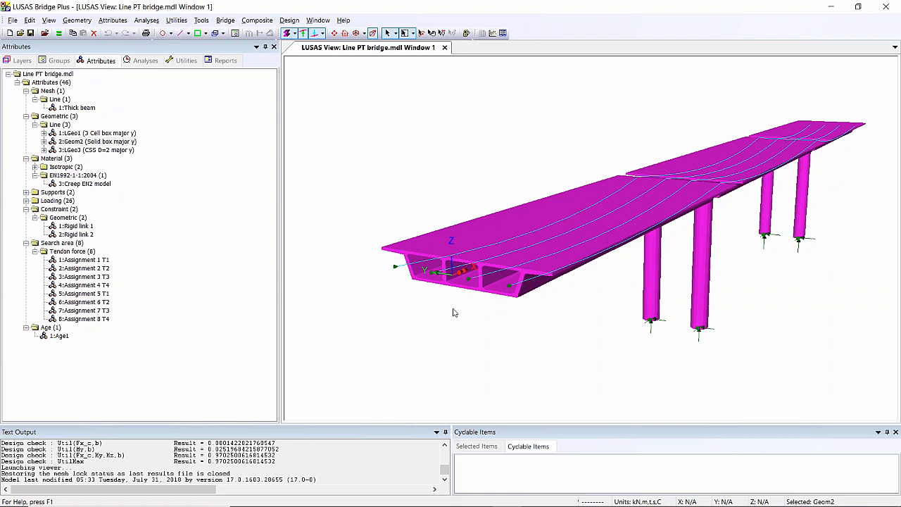
mouse_move(288, 303)
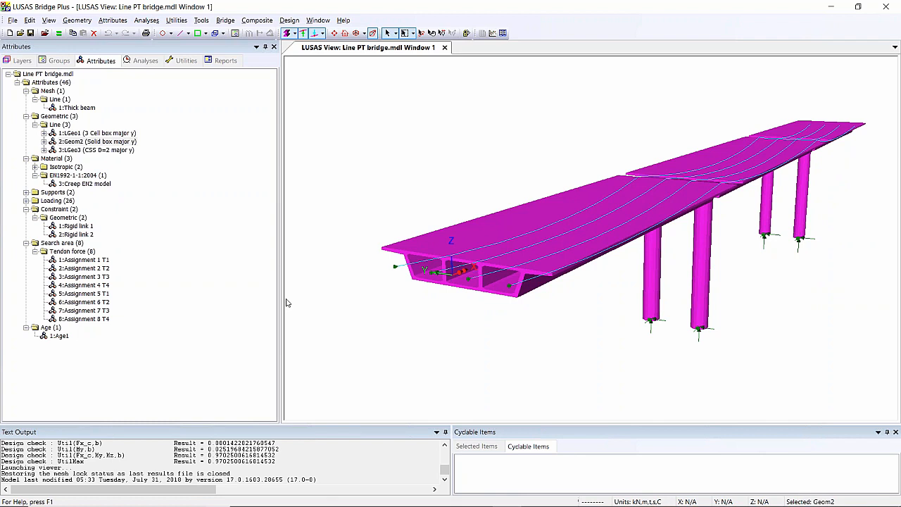
Load the Shell pt Bridge model and list its attributes, including the three web tendon loads.
click(12, 20)
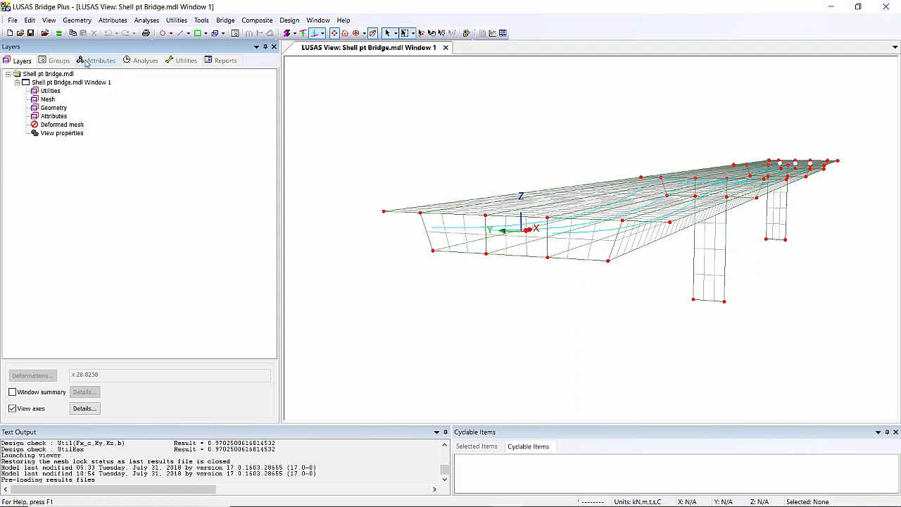
right_click(76, 175)
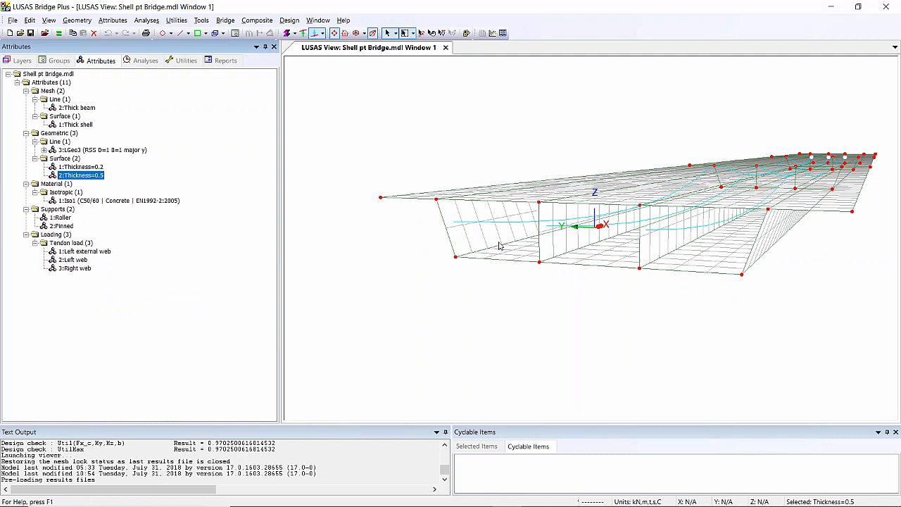
mouse_move(478, 248)
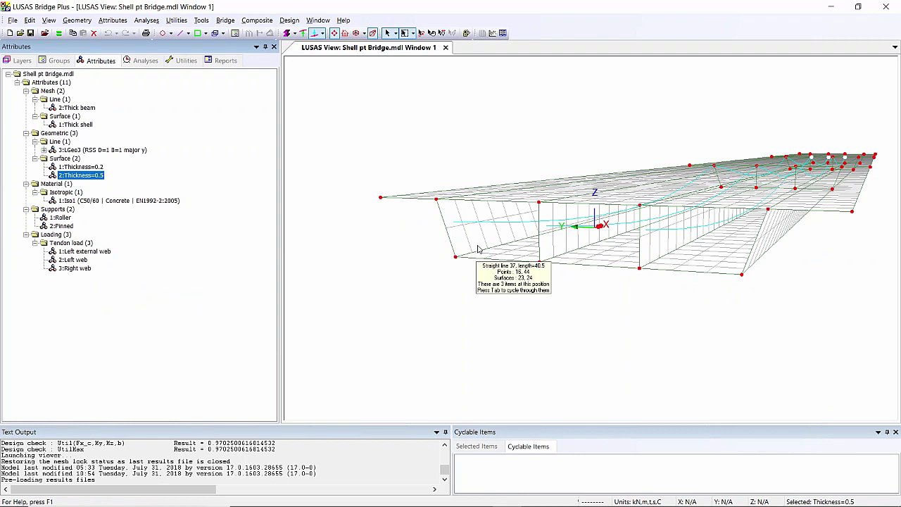
right_click(80, 175)
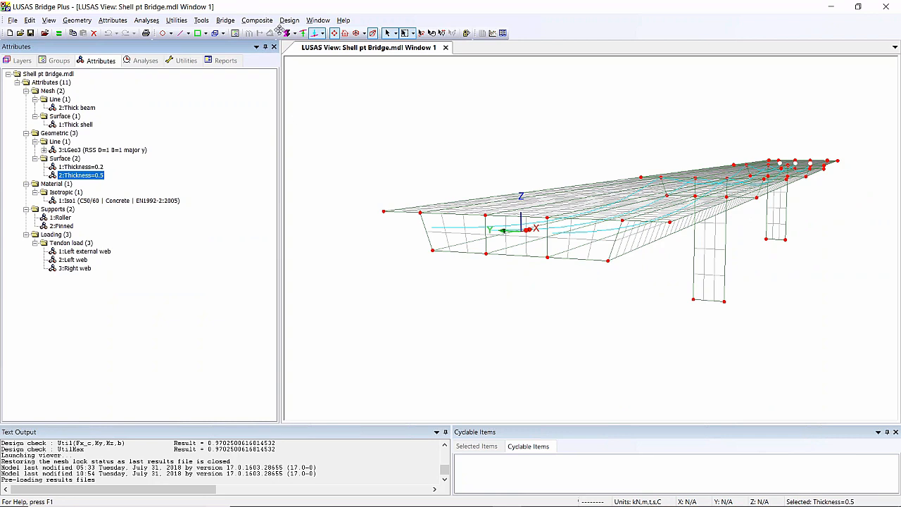
Render the shell thicknesses as solid geometry so the box girder and piers appear solid.
click(286, 34)
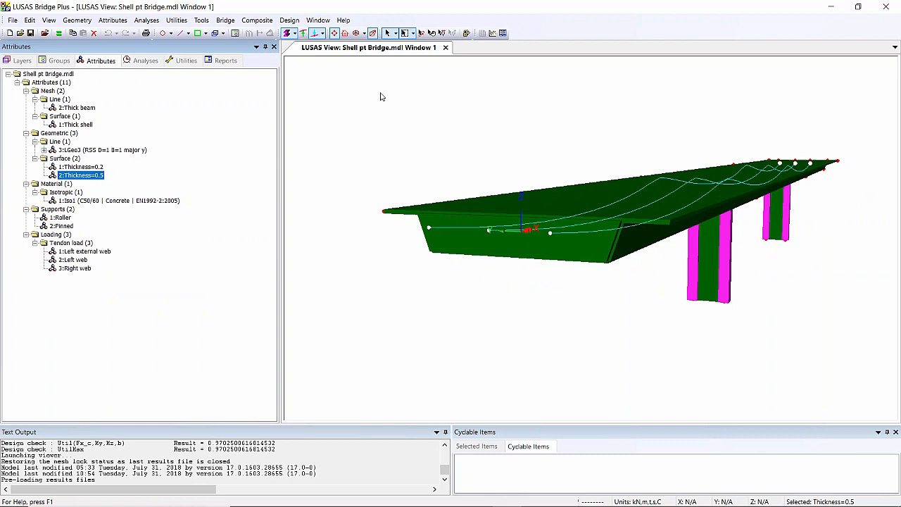
mouse_move(444, 229)
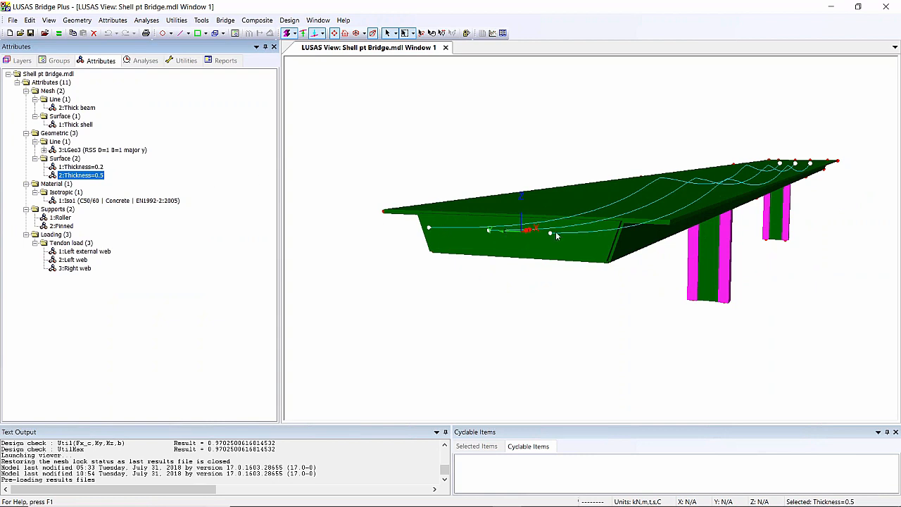
mouse_move(623, 227)
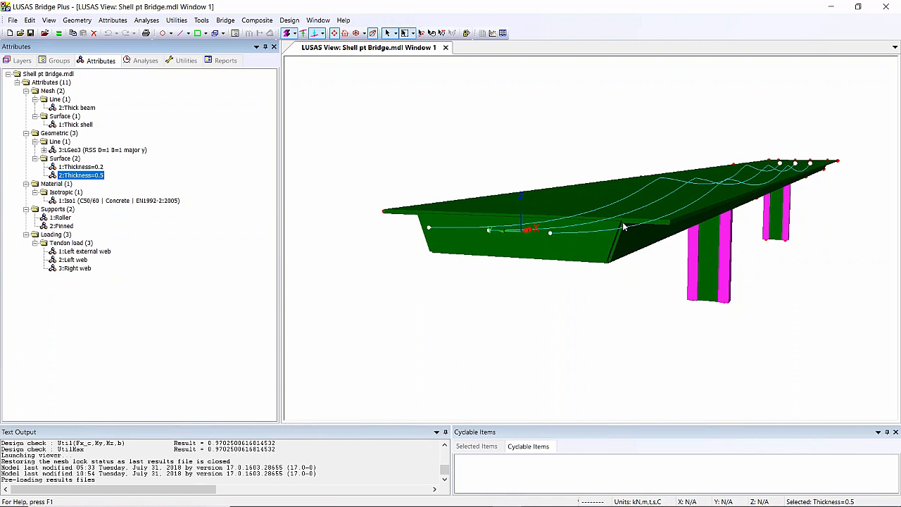
mouse_move(617, 238)
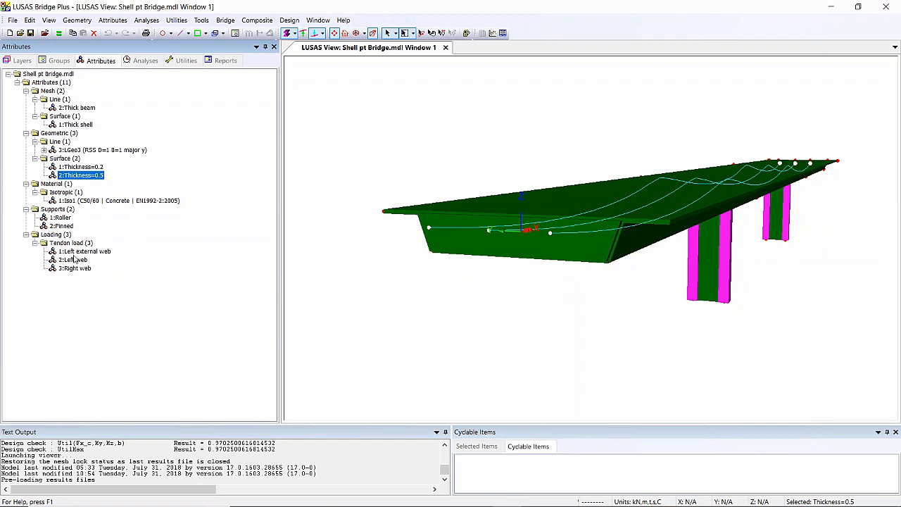
mouse_move(71, 287)
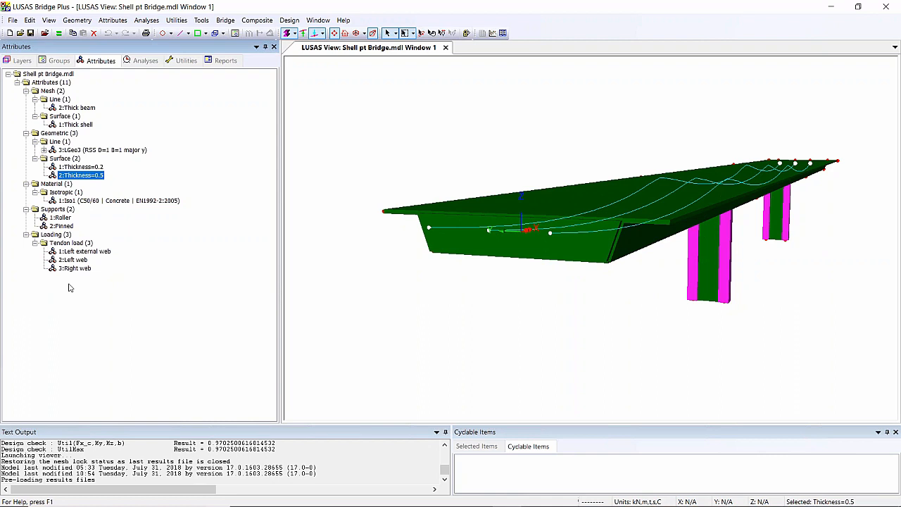
mouse_move(203, 84)
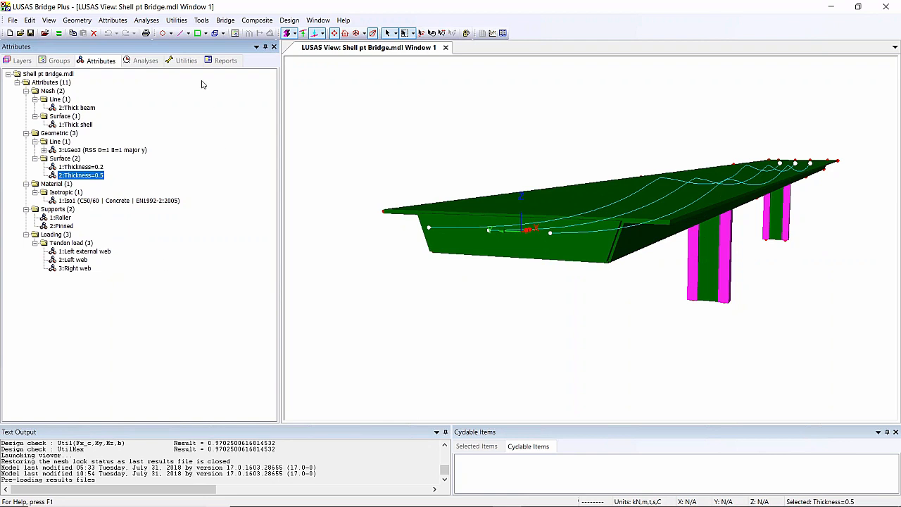
mouse_move(186, 59)
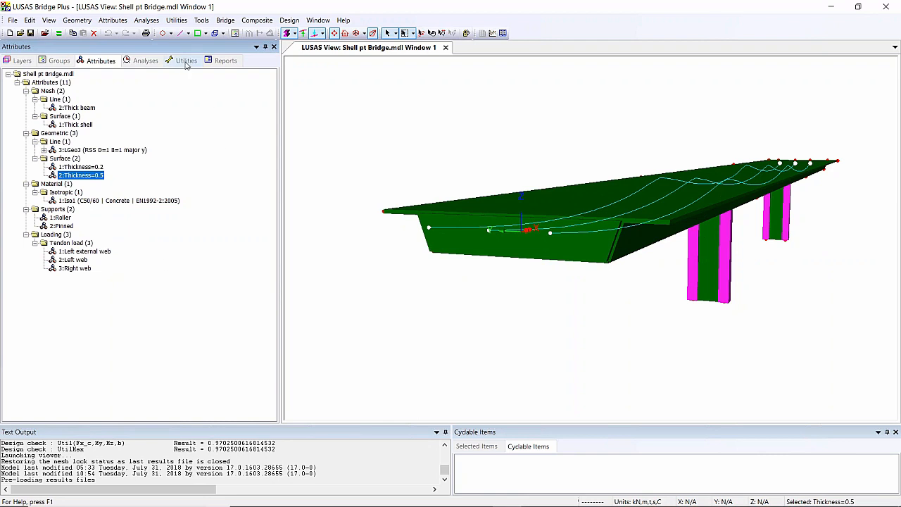
Review the Right external web profile's coordinate table from the Utilities list, then close it.
click(186, 61)
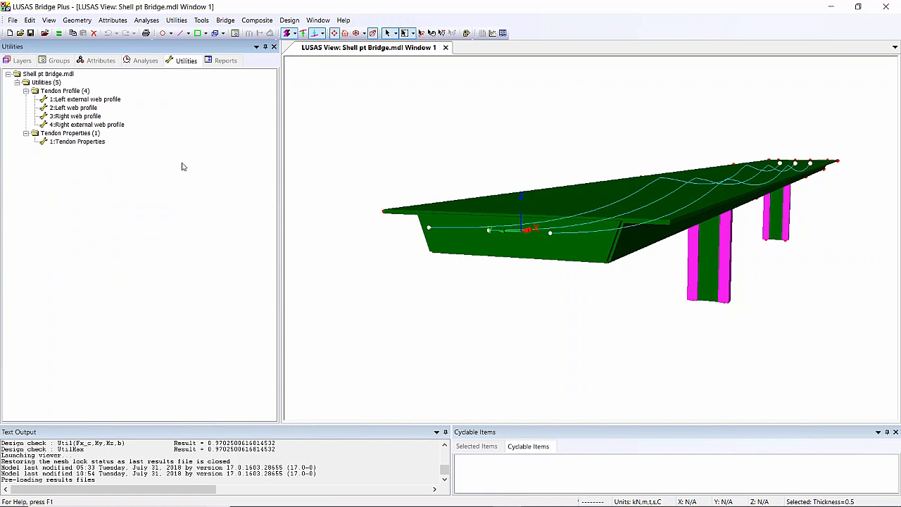
mouse_move(87, 127)
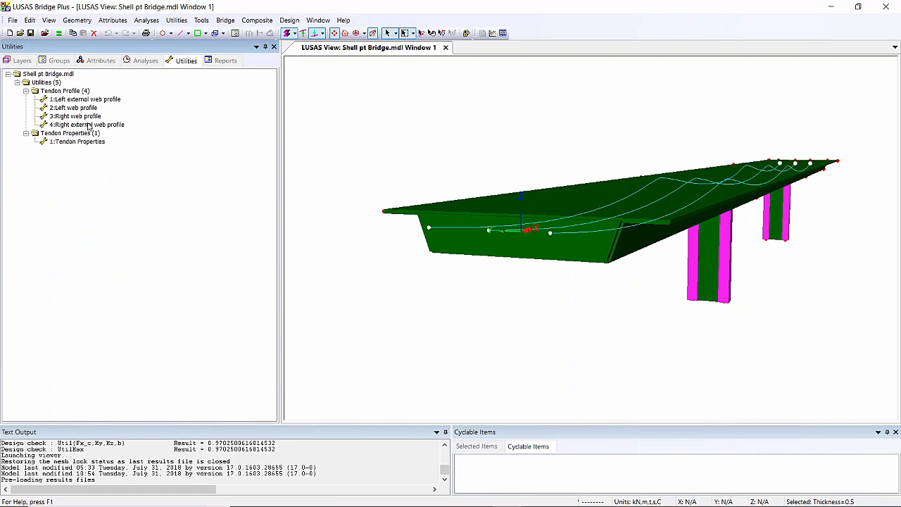
double_click(85, 124)
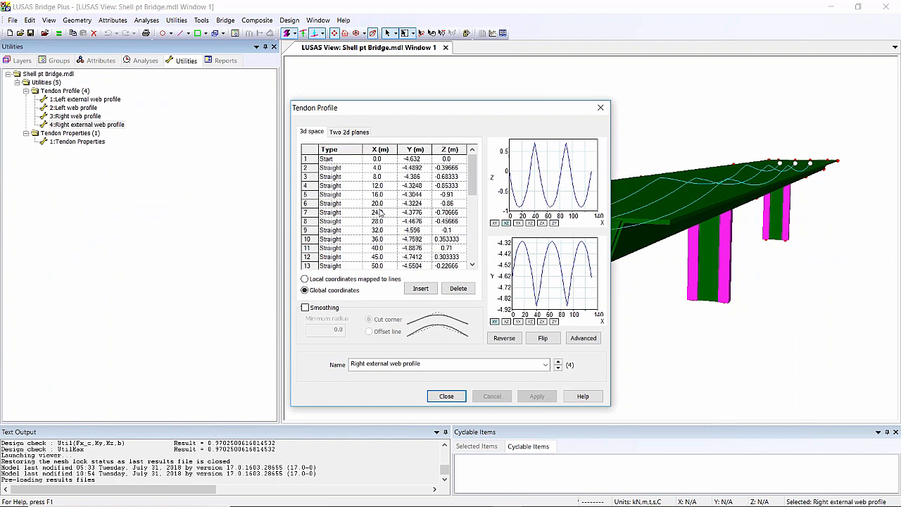
mouse_move(383, 214)
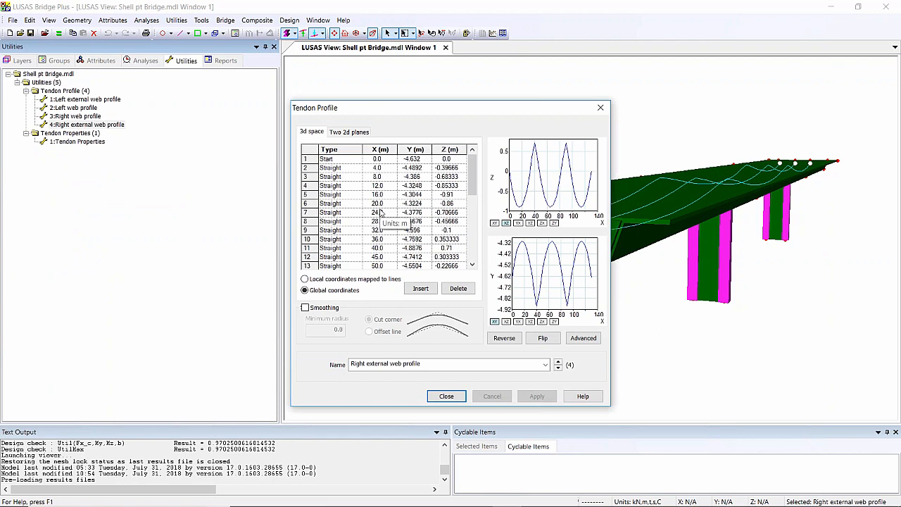
mouse_move(454, 408)
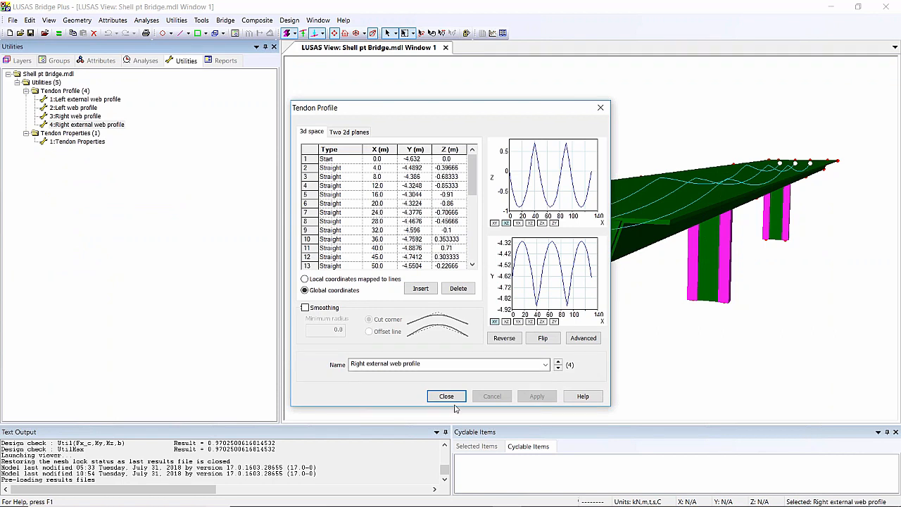
click(447, 396)
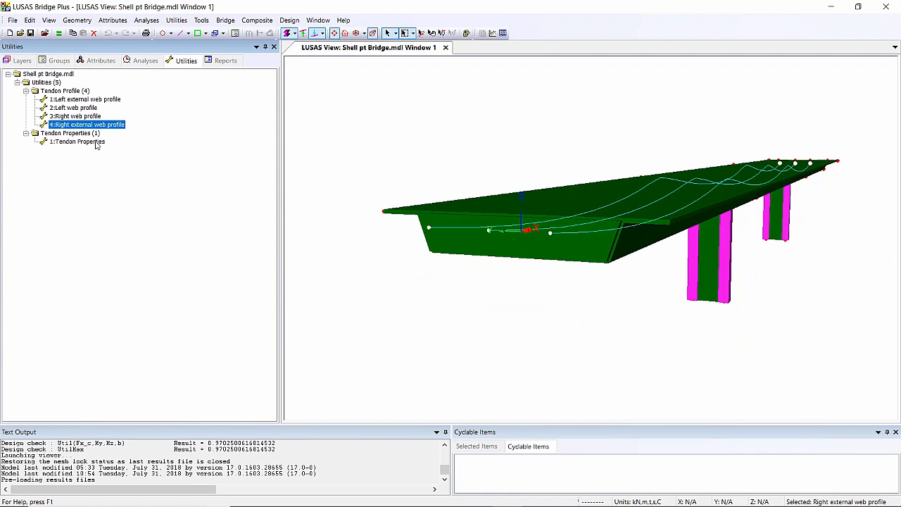
Review the Tendon Properties utility's EN1992-1-1 Eurocode loss parameters without changing them.
double_click(78, 141)
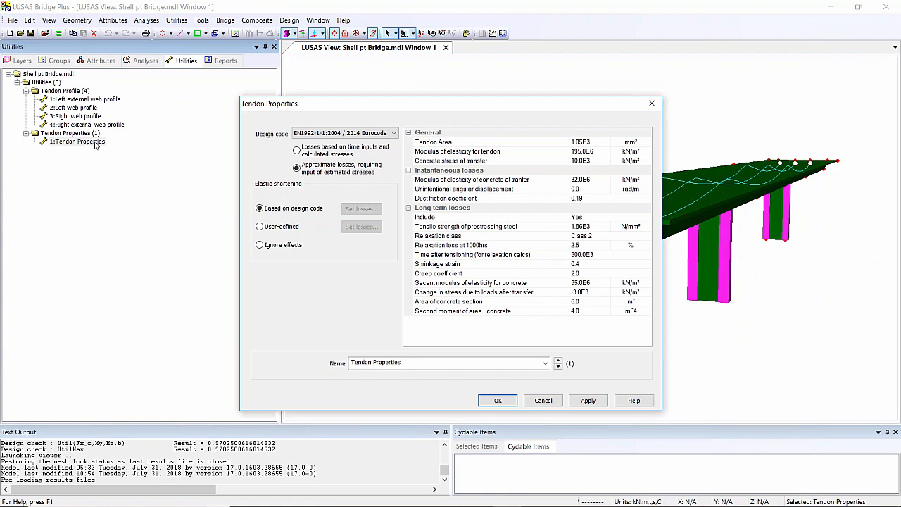
mouse_move(228, 128)
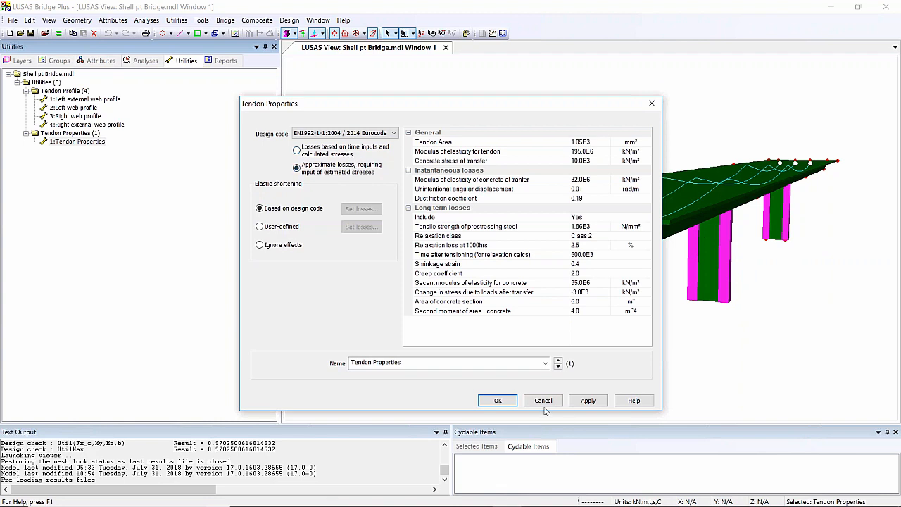
click(498, 400)
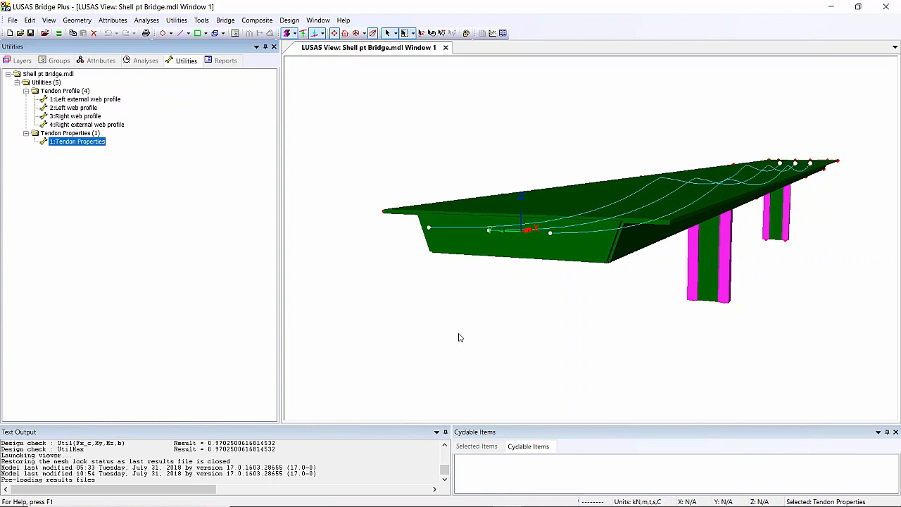
Start a new Tendon structural loading attribute and proceed to its settings page.
click(112, 20)
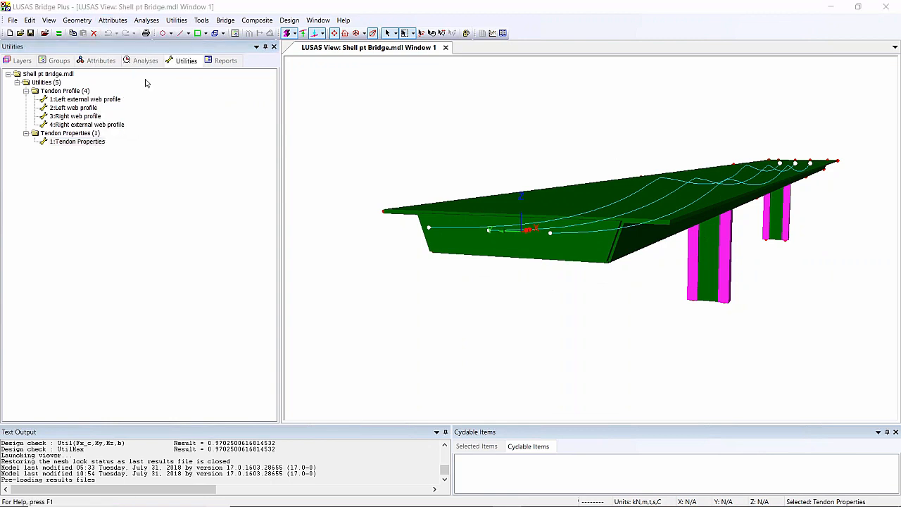
mouse_move(179, 111)
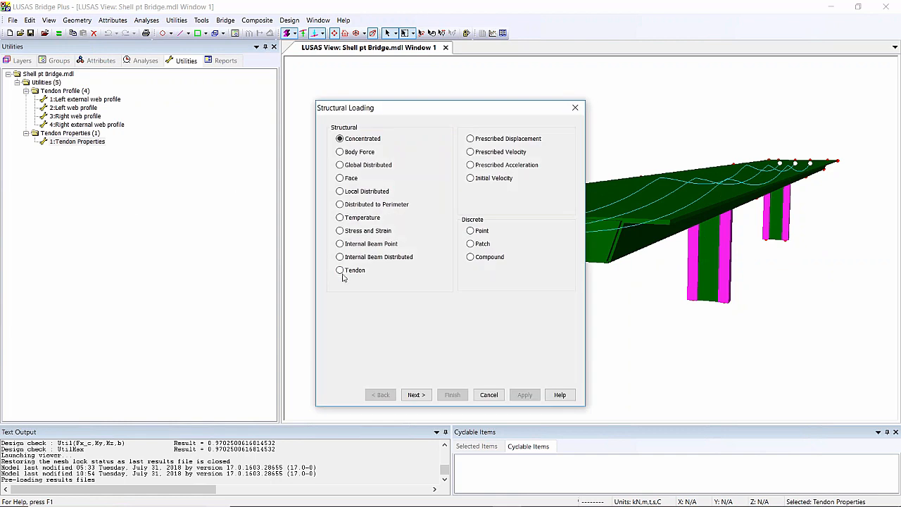
click(340, 271)
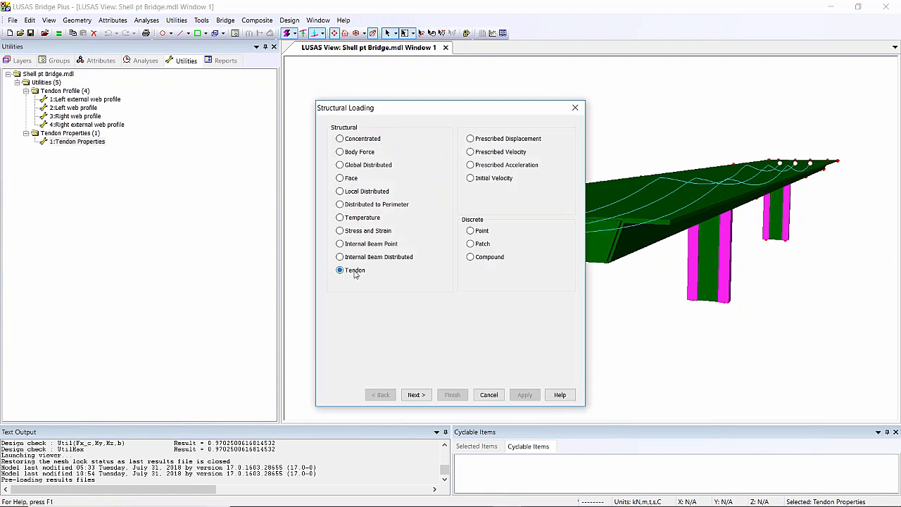
click(415, 395)
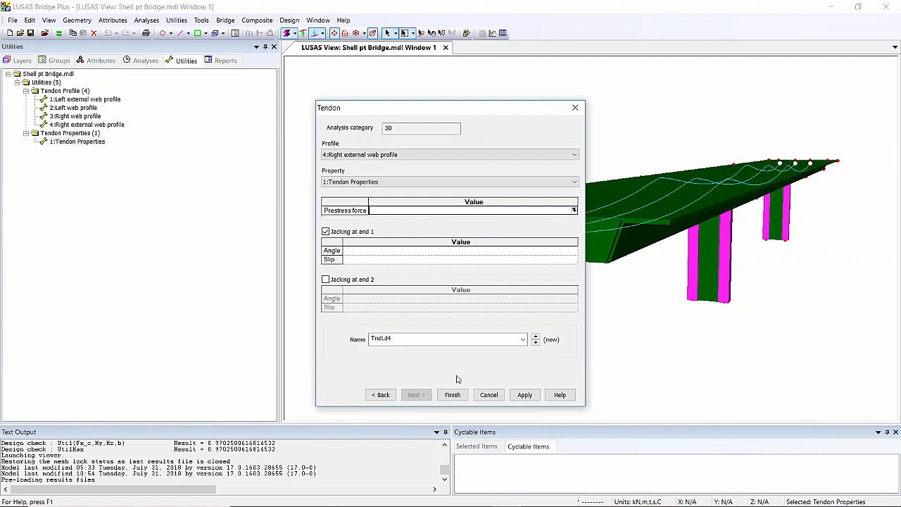
Create tendon load 'Right external web' with prestress force 1500, jacking at both ends and slip 0.003.
click(573, 154)
text(1500)
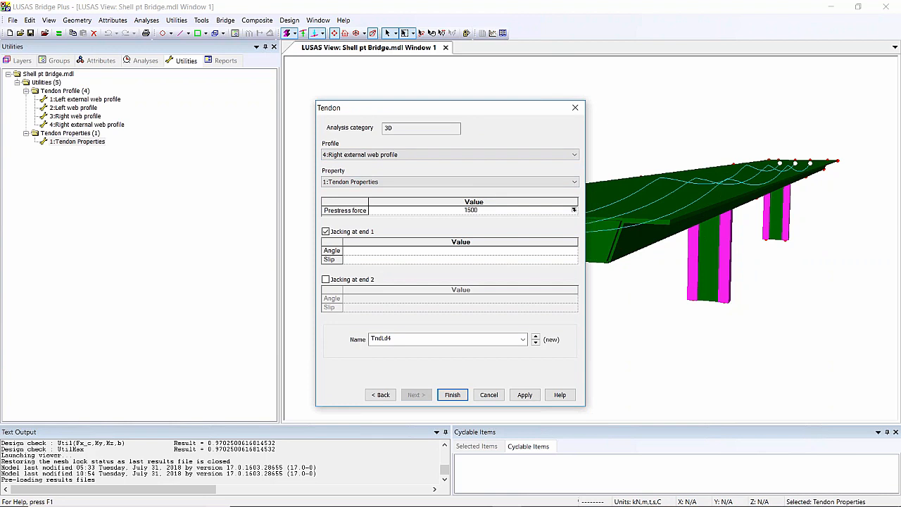
click(325, 279)
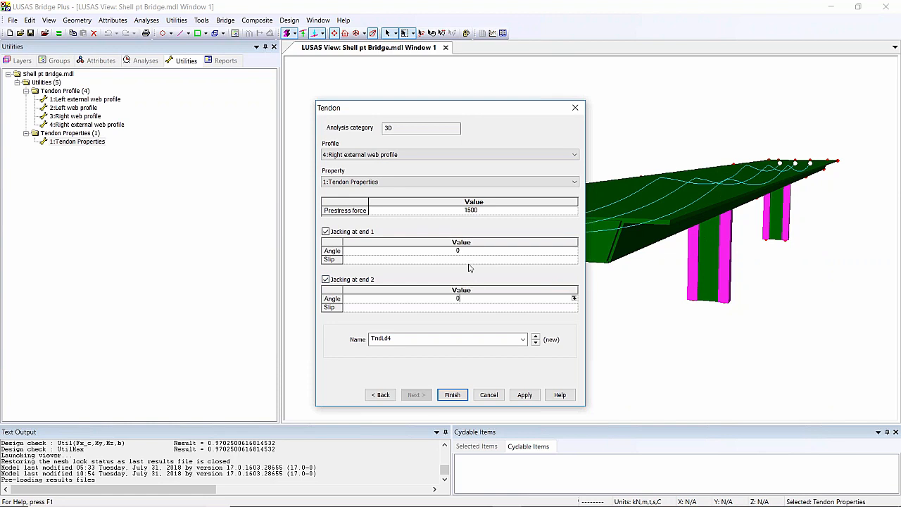
click(457, 259)
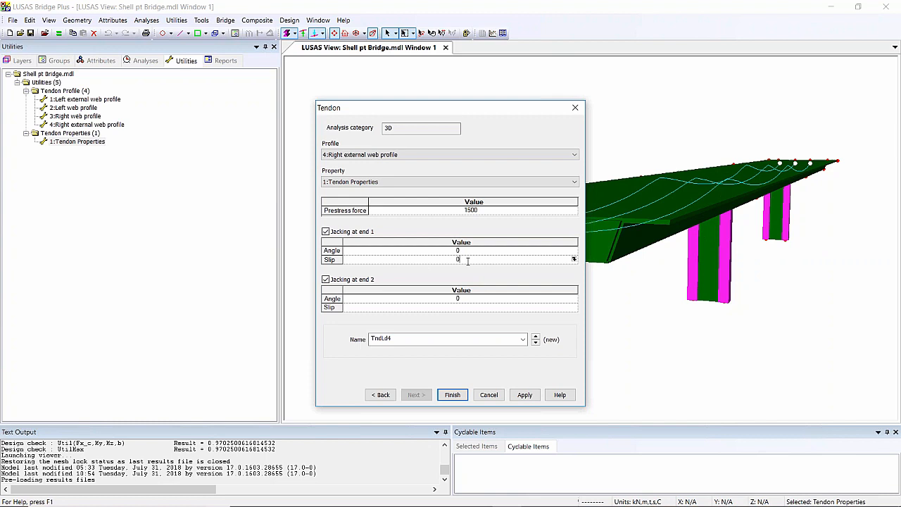
text(0.003)
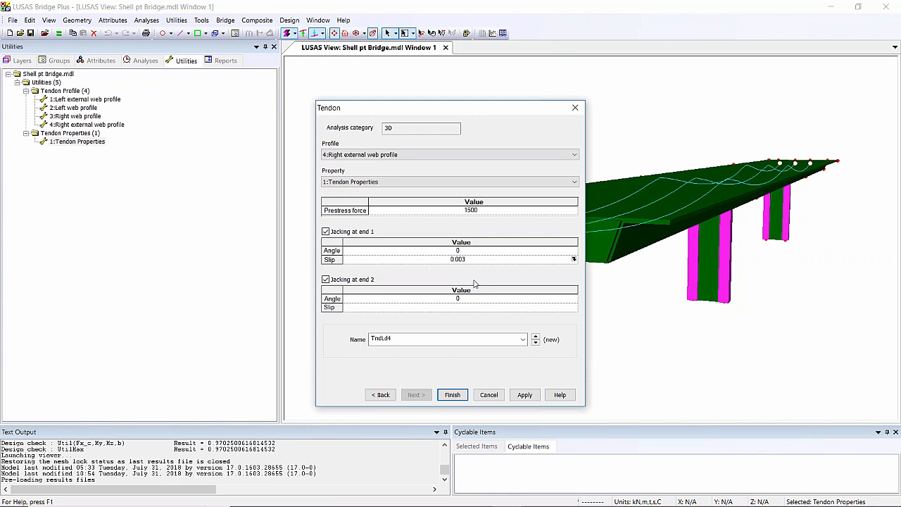
click(457, 307)
text(0.003)
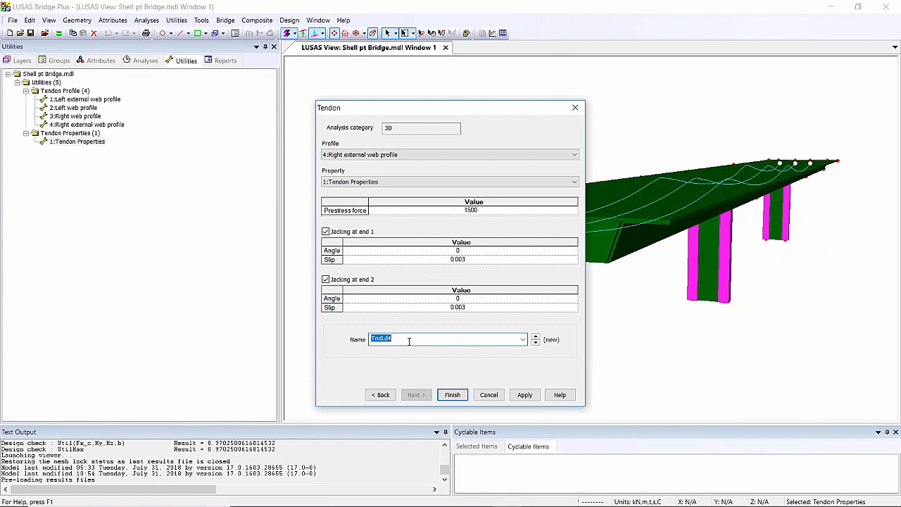
text(Right external web)
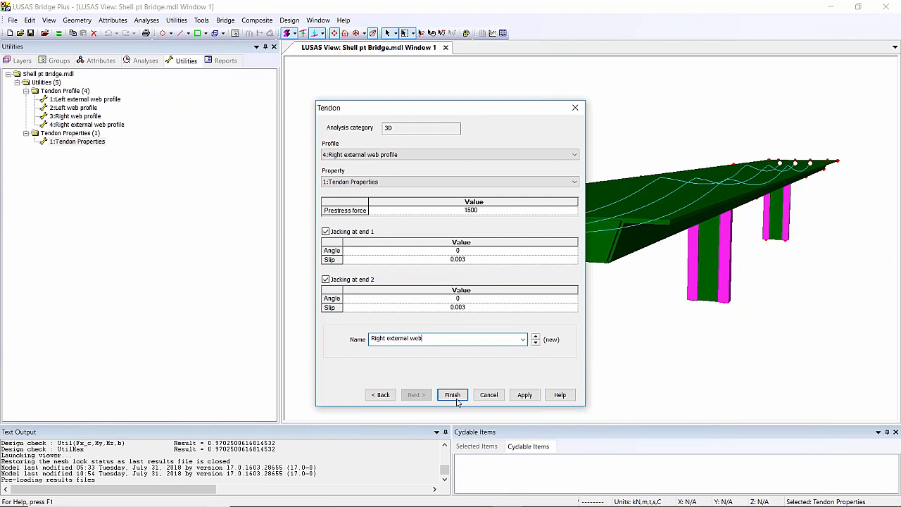
click(453, 395)
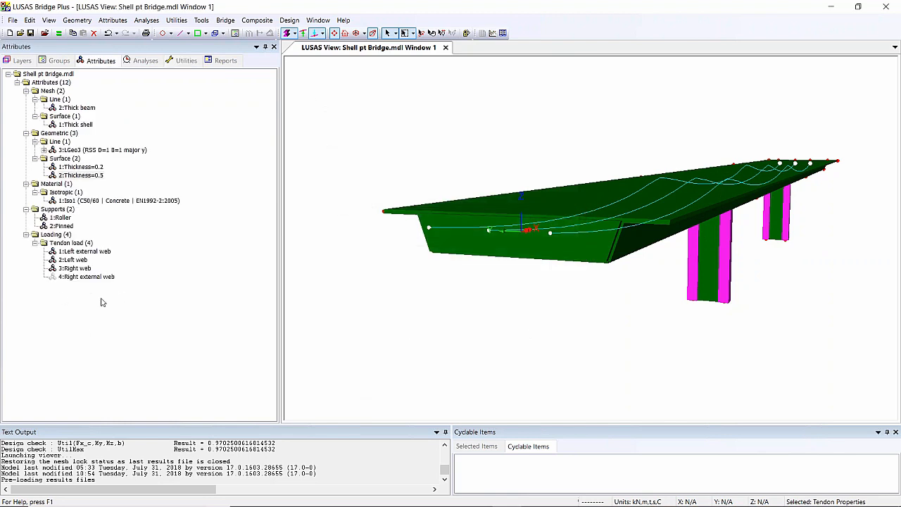
mouse_move(141, 277)
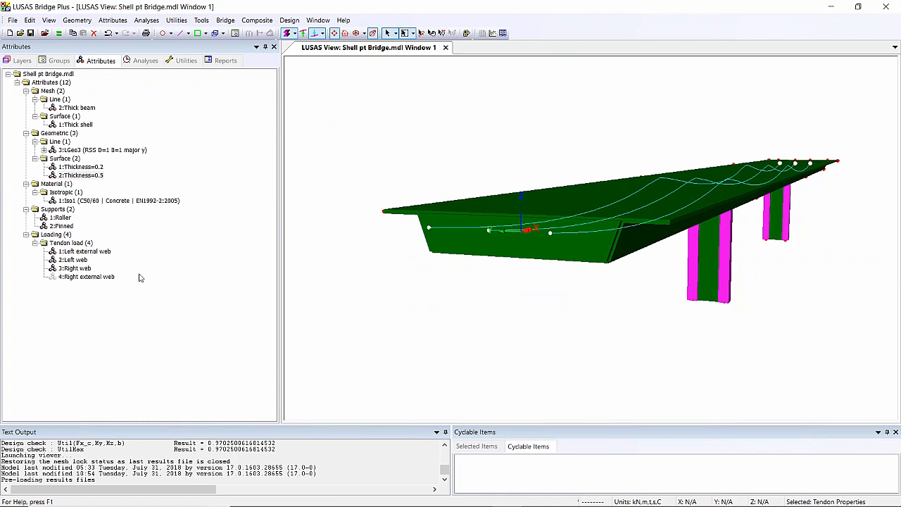
mouse_move(808, 175)
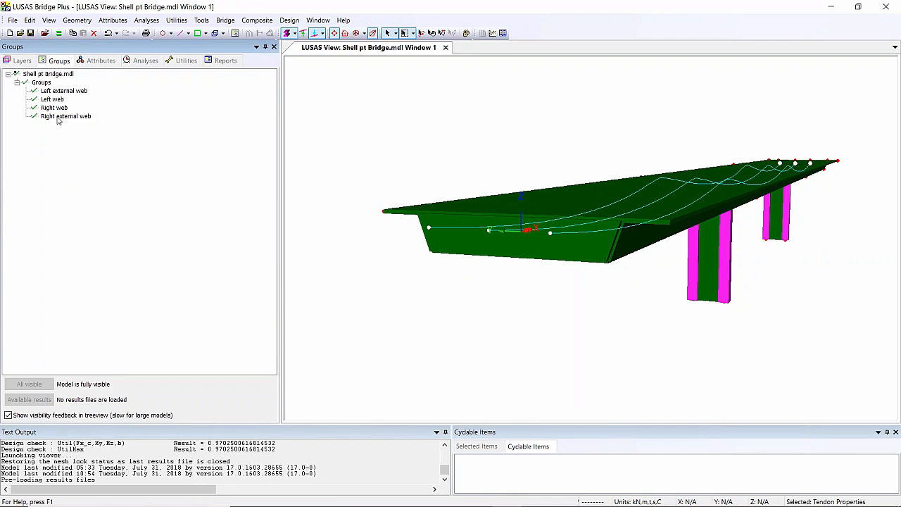
Select the Right external web group's surfaces and drop the 4:Right external web tendon load onto them.
right_click(66, 115)
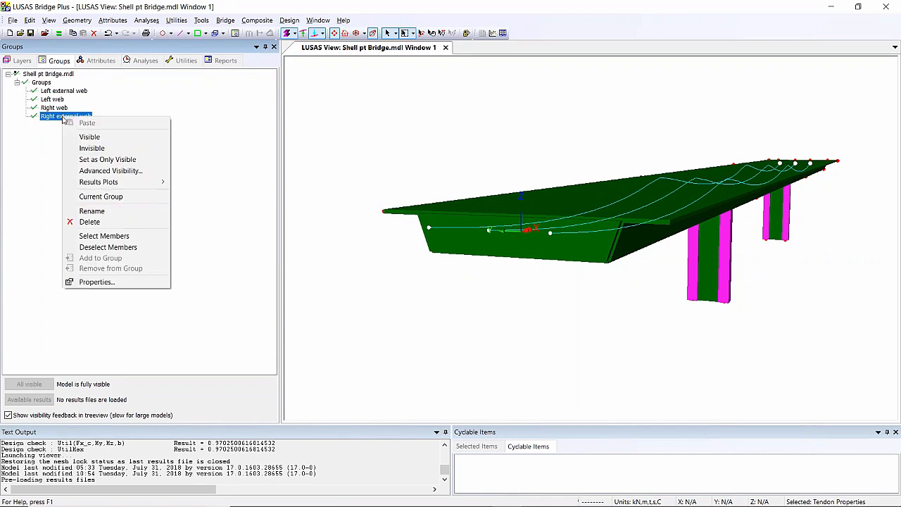
mouse_move(105, 236)
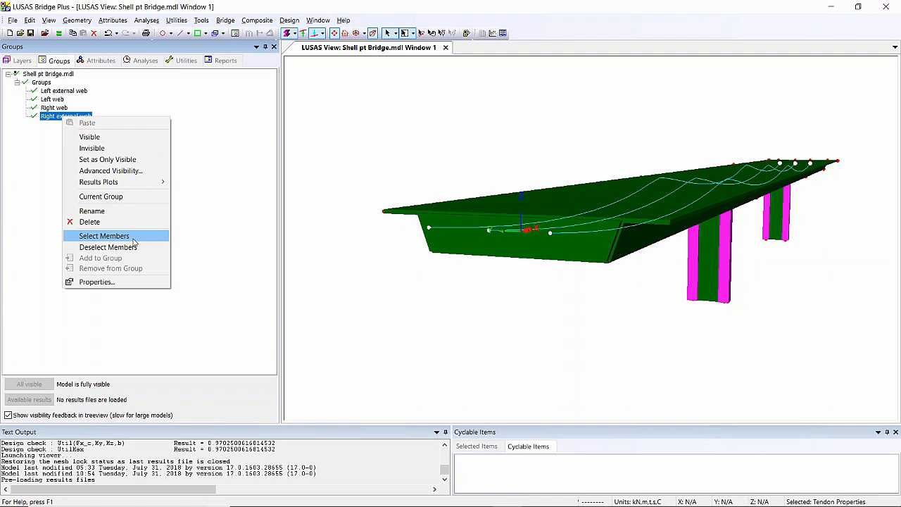
click(105, 236)
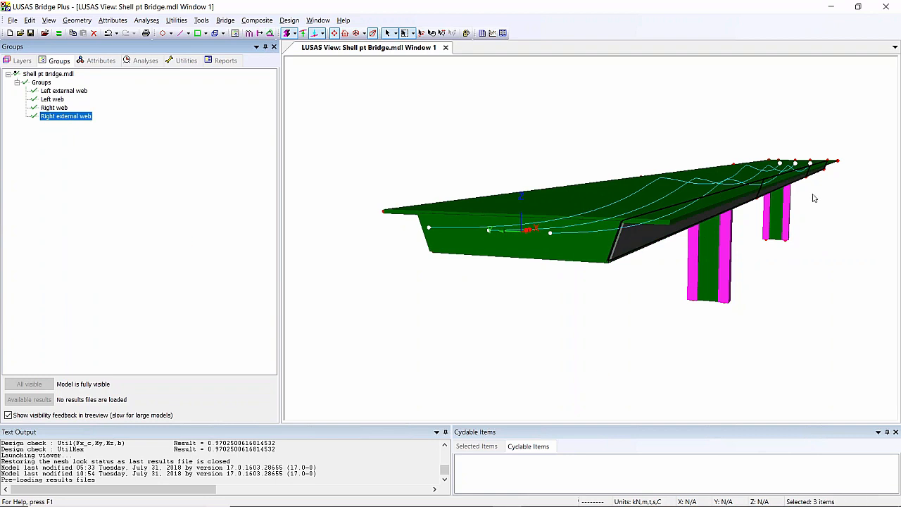
mouse_move(95, 60)
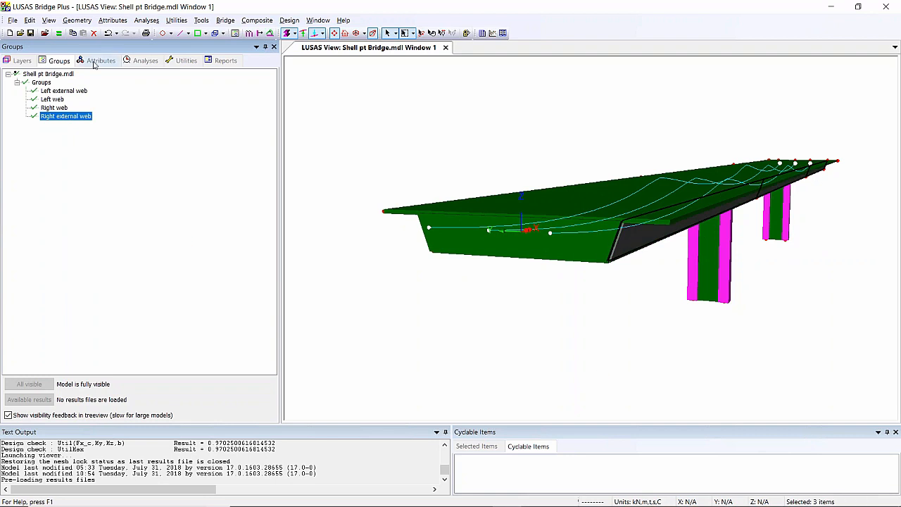
click(101, 59)
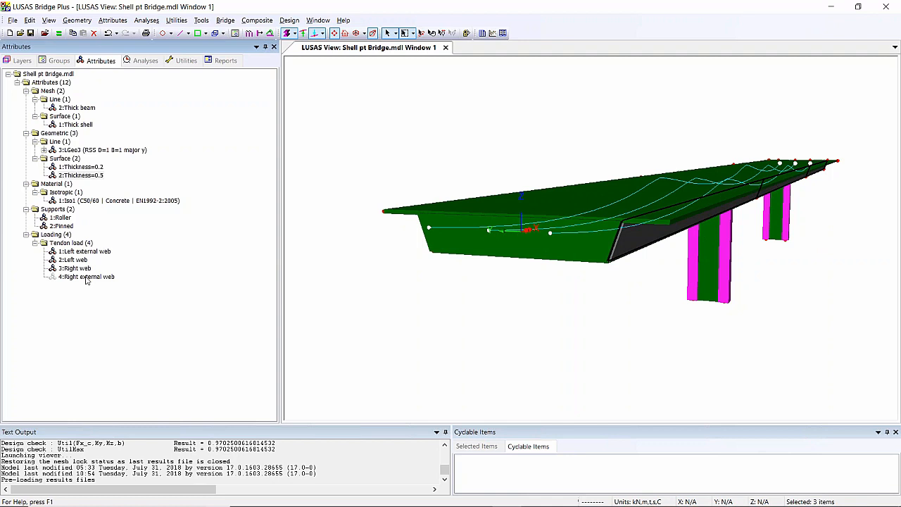
click(85, 276)
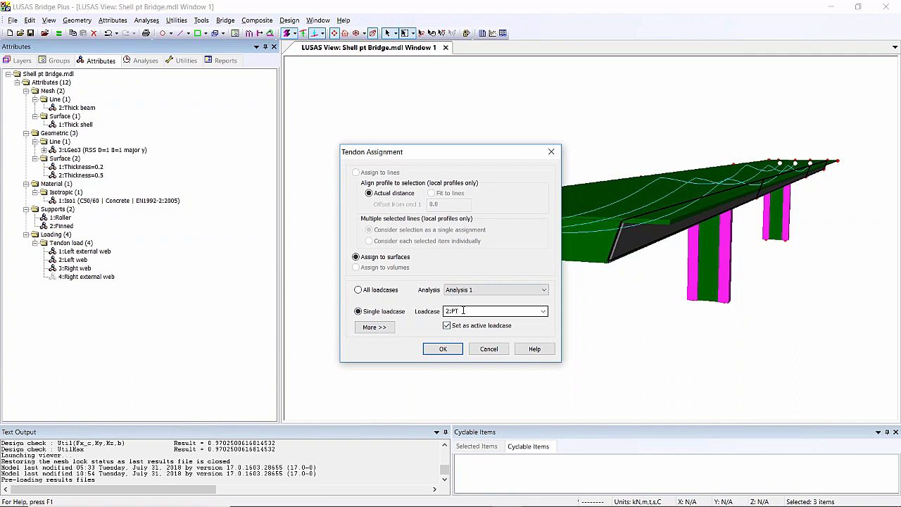
Confirm the tendon assignment to loadcase 2:PT and bring up the Solve Now options.
click(442, 350)
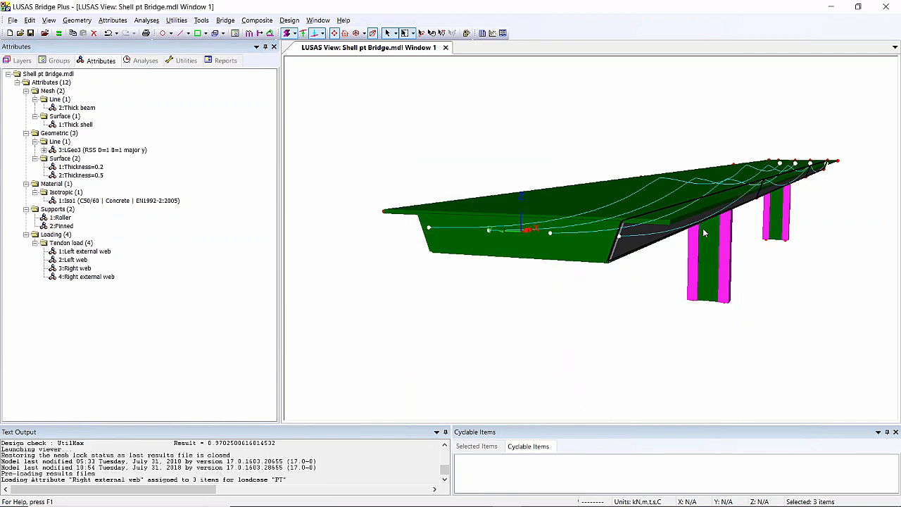
mouse_move(597, 178)
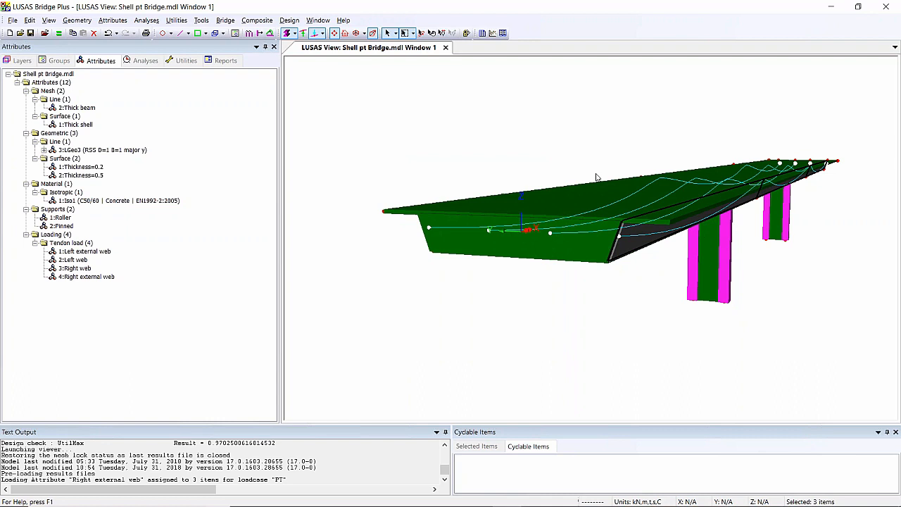
click(31, 34)
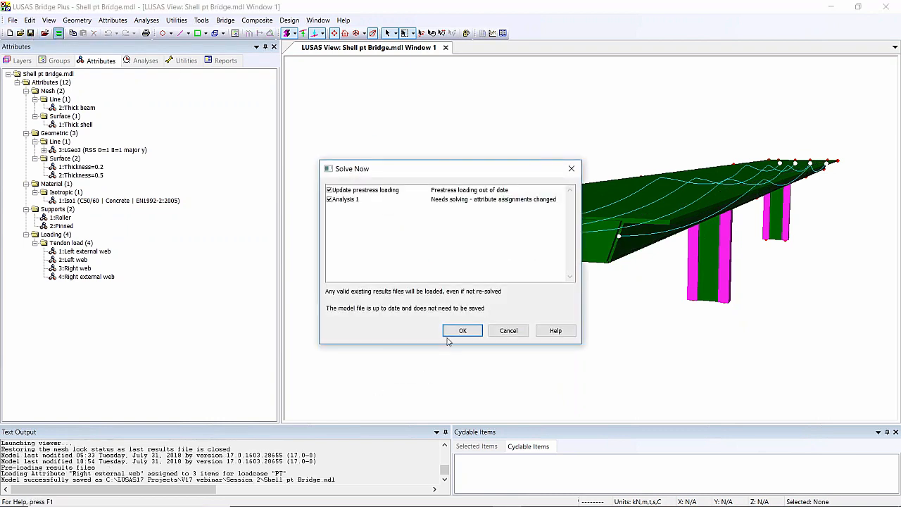
Solve Analysis 1 with the updated prestress loading and let the solver window finish.
click(462, 330)
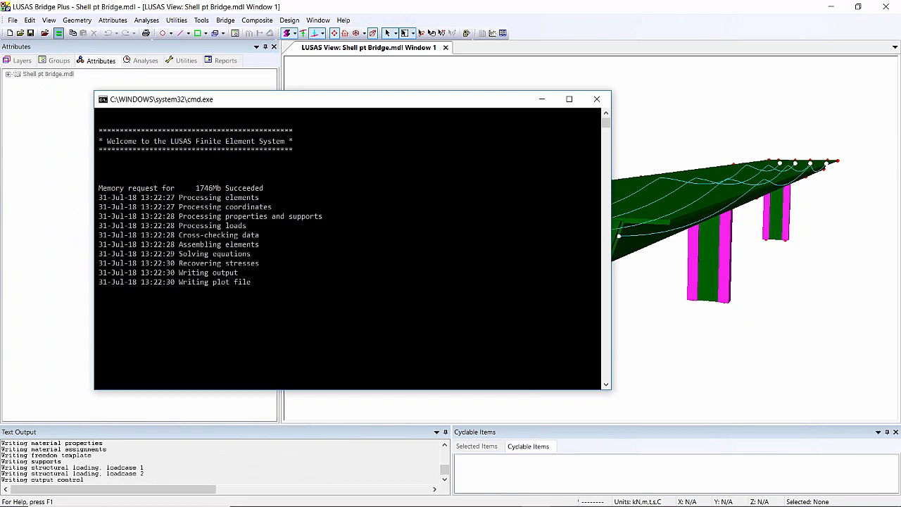
click(597, 99)
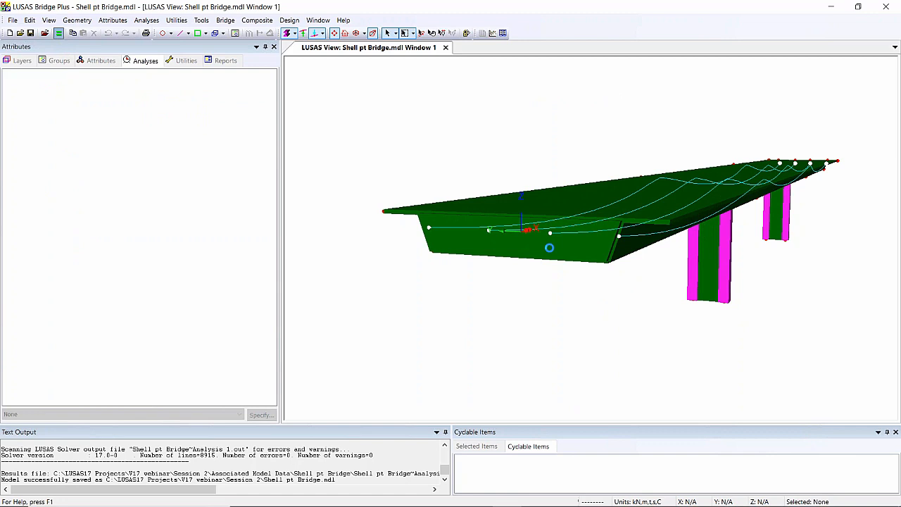
Close the results file for Loadcase 1 under the solved Analysis 1.
click(145, 59)
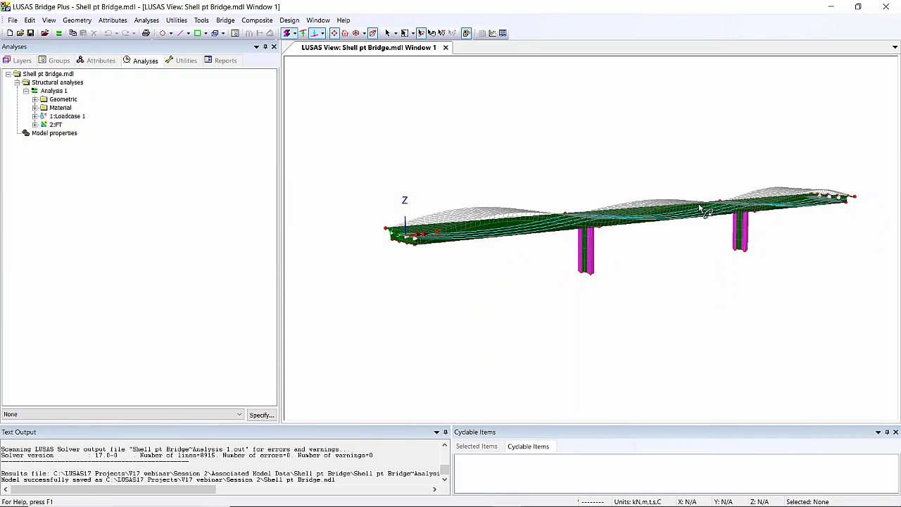
right_click(68, 116)
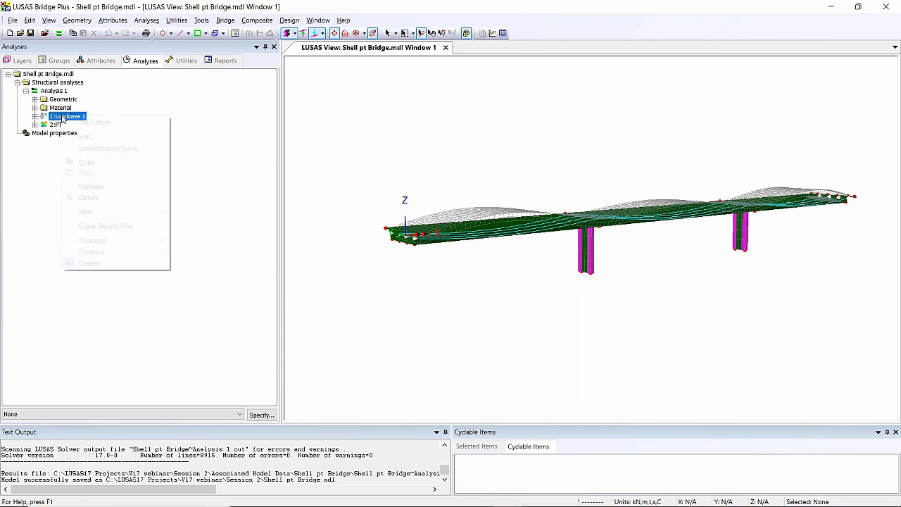
mouse_move(104, 225)
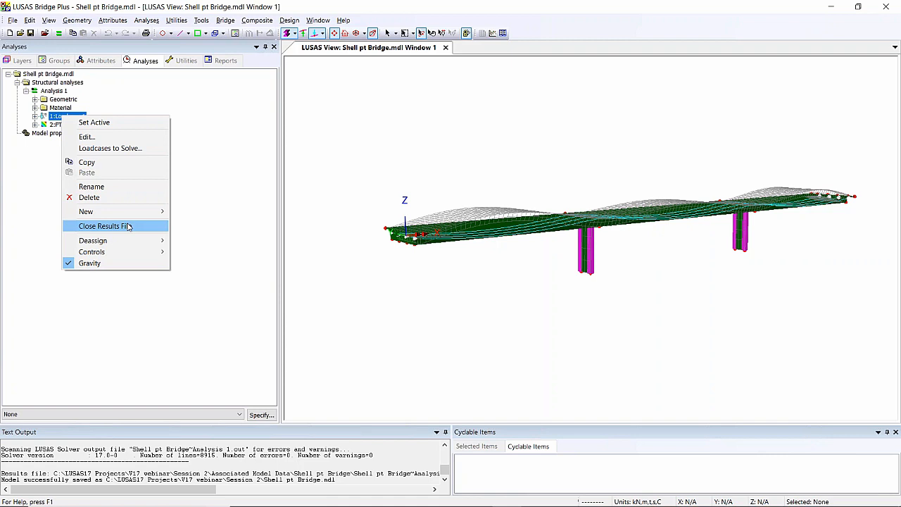
click(102, 225)
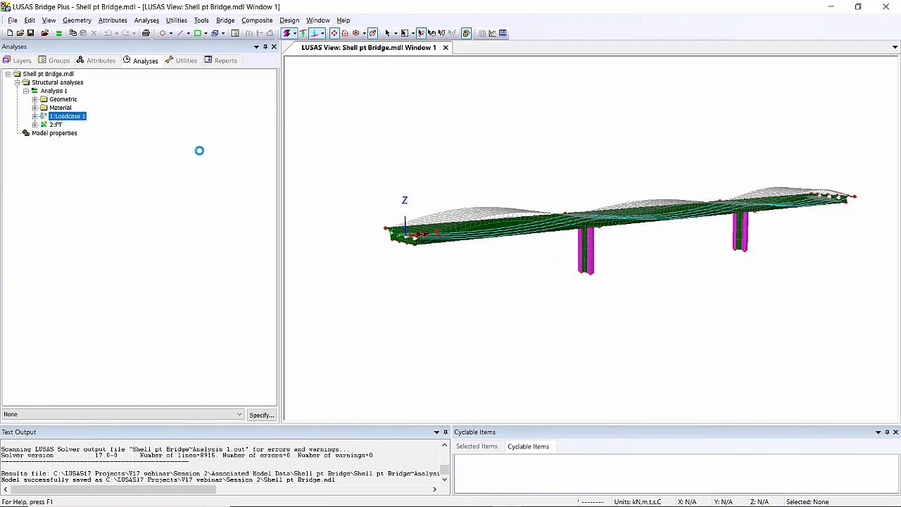